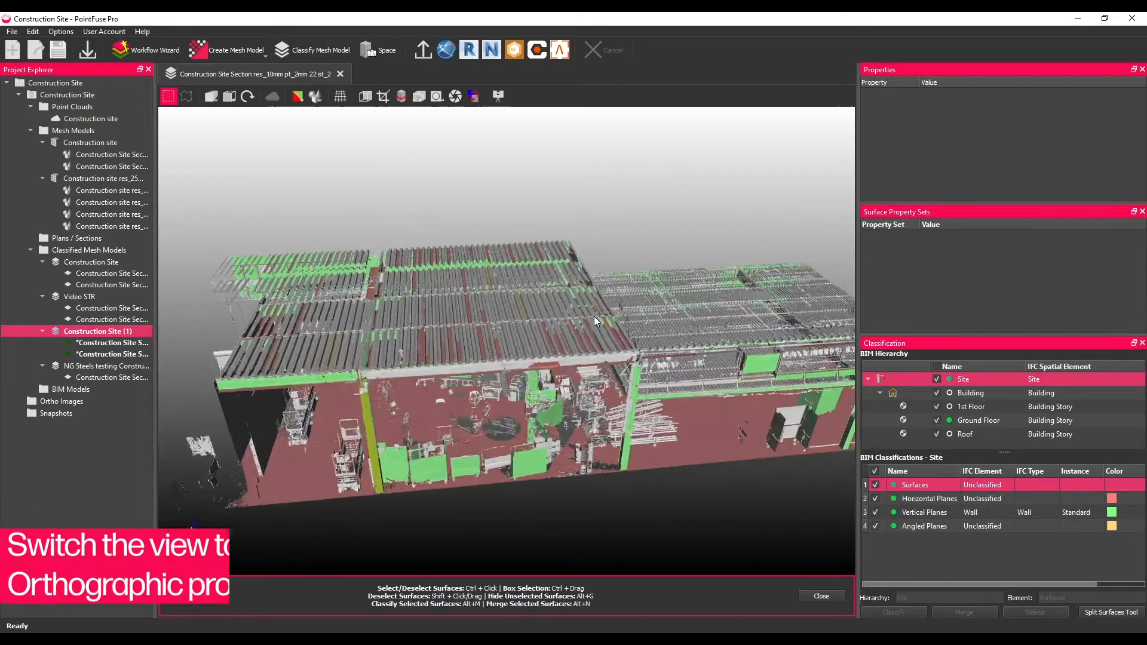
Switch the viewport to Orthographic projection and activate the surface-selection tool.
left_click(185, 95)
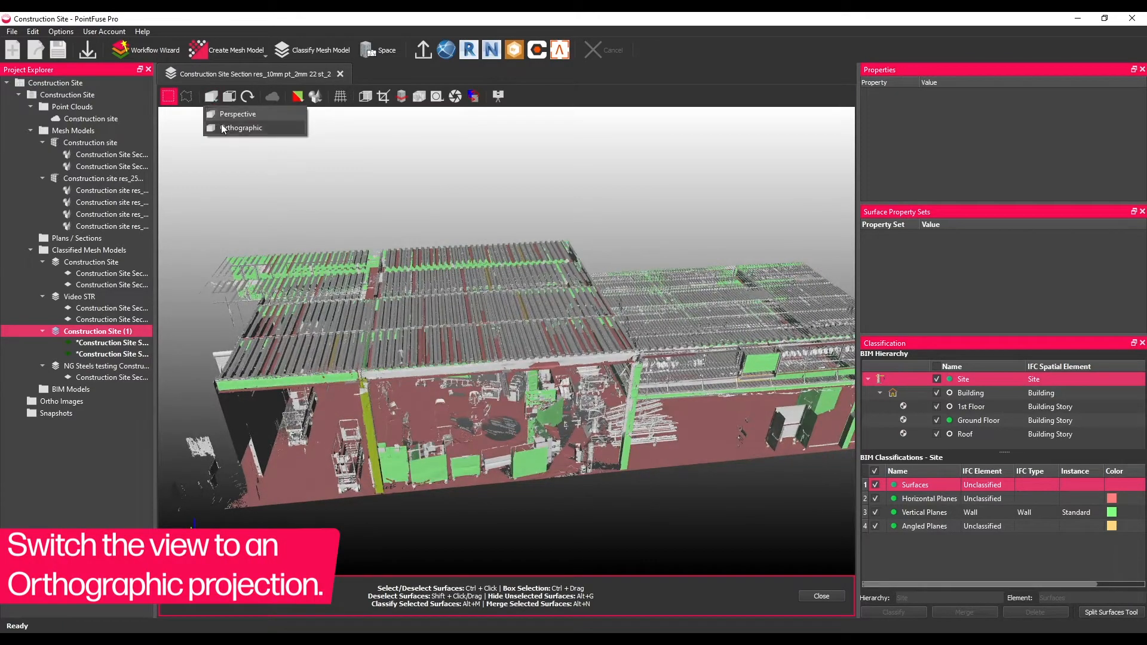
left_click(241, 128)
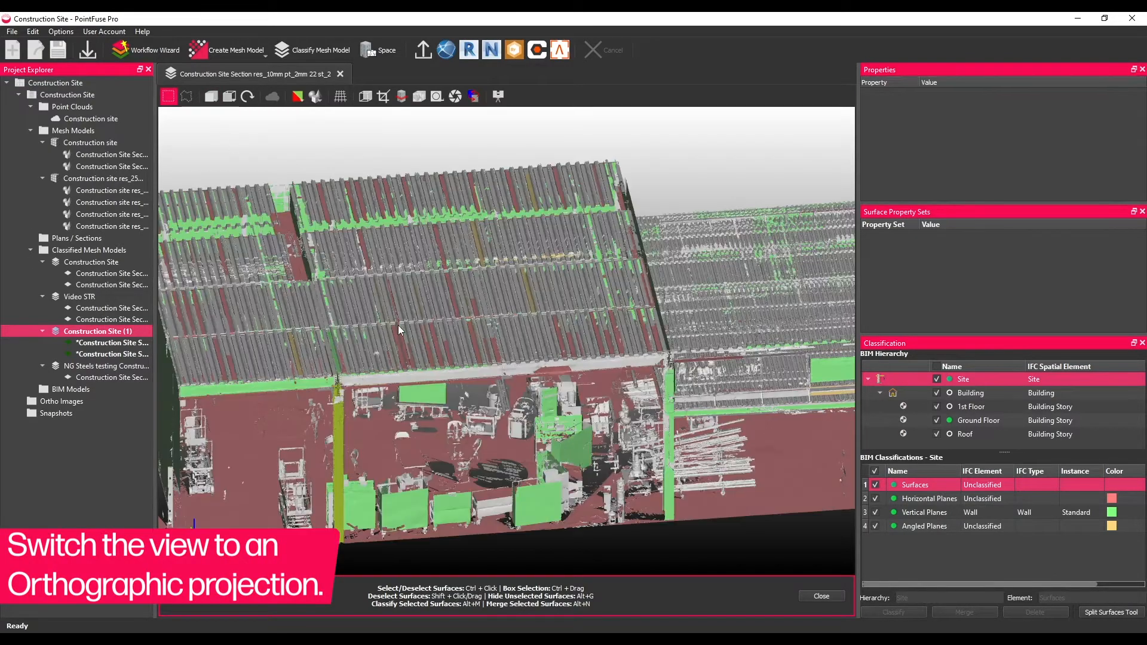
left_click(365, 96)
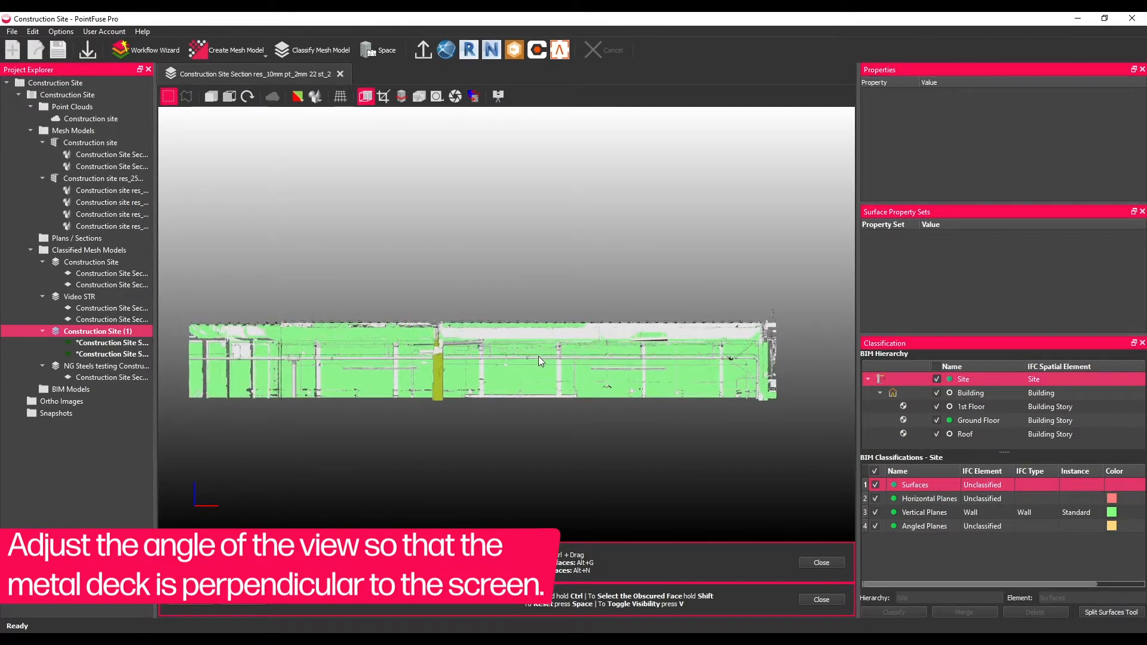
Drag a cuboid selection box around the metal roof deck to select its surfaces.
left_click_drag(179, 311, 662, 325)
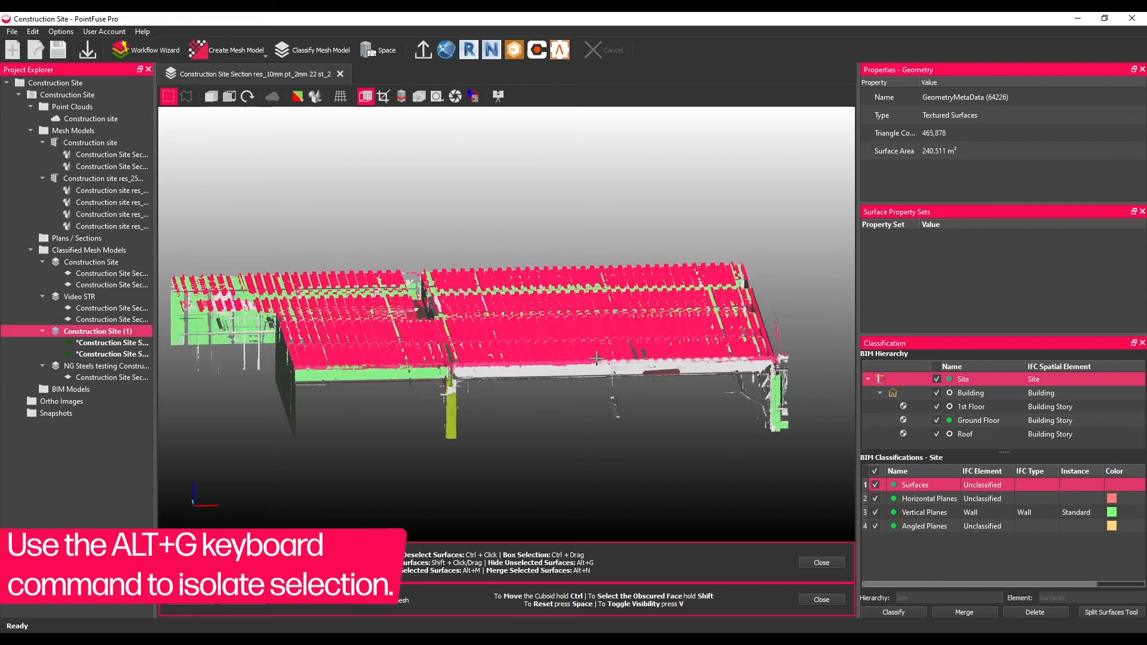
key("alt+g")
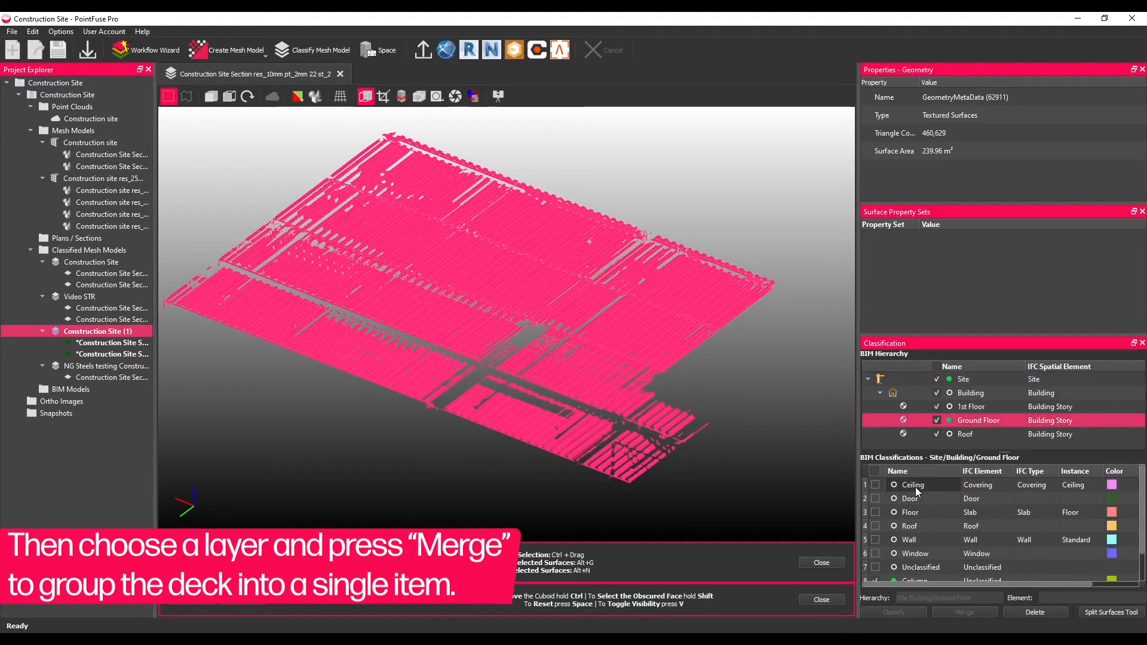
Merge the deck surfaces into one Ground Floor Ceiling item and show the Ceiling layer.
left_click(914, 485)
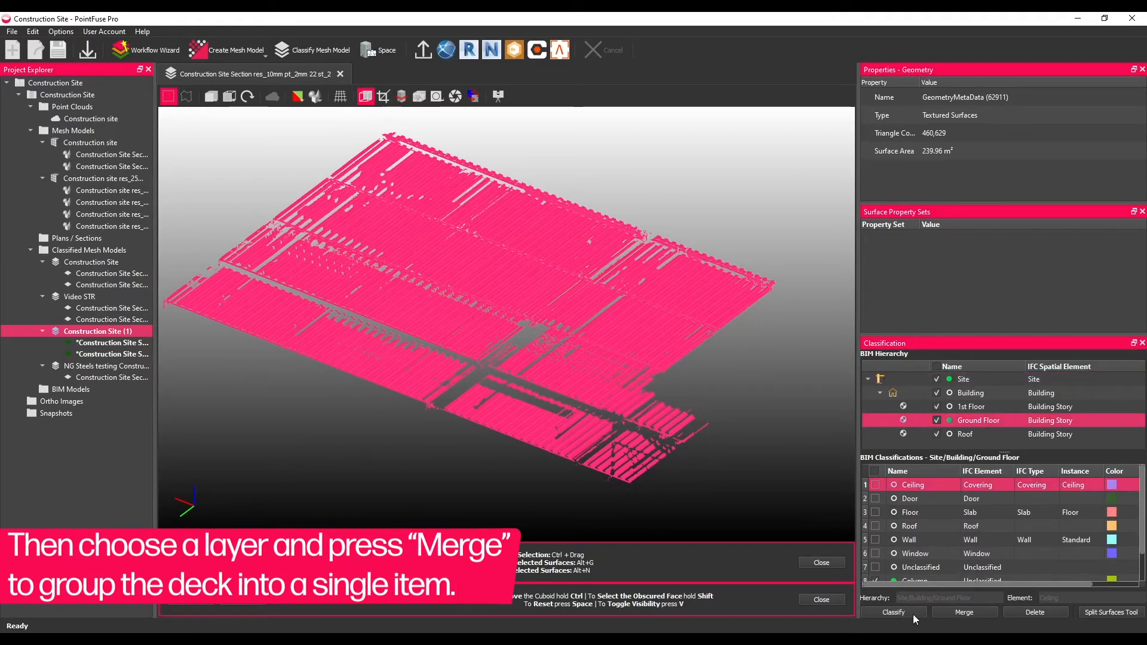
left_click(964, 612)
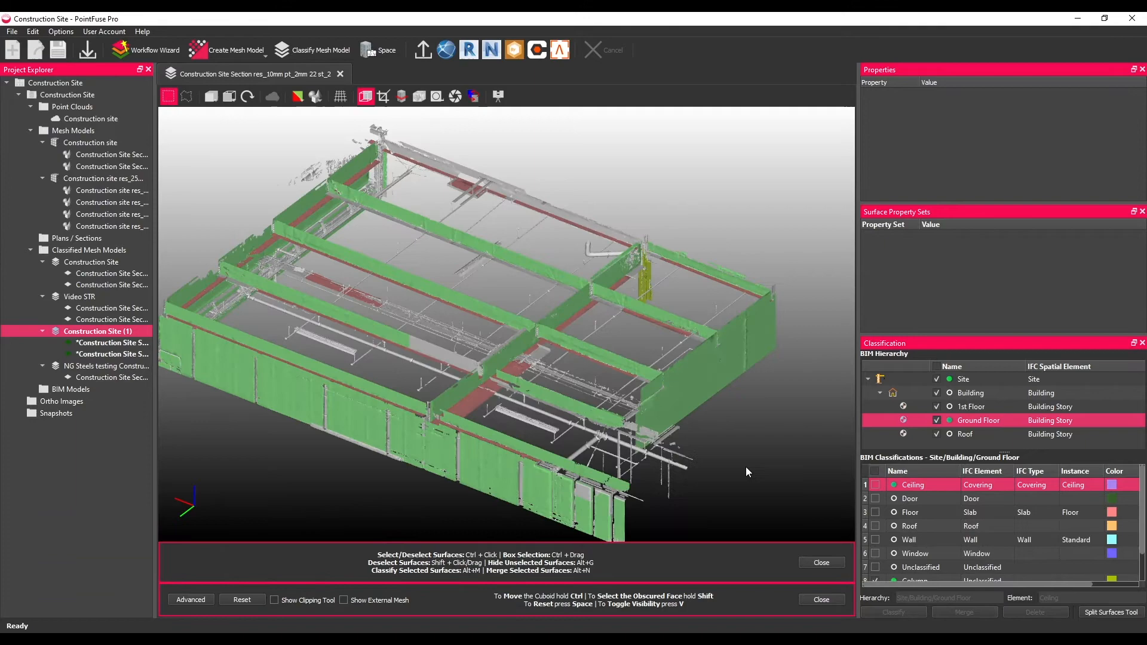
left_click(875, 484)
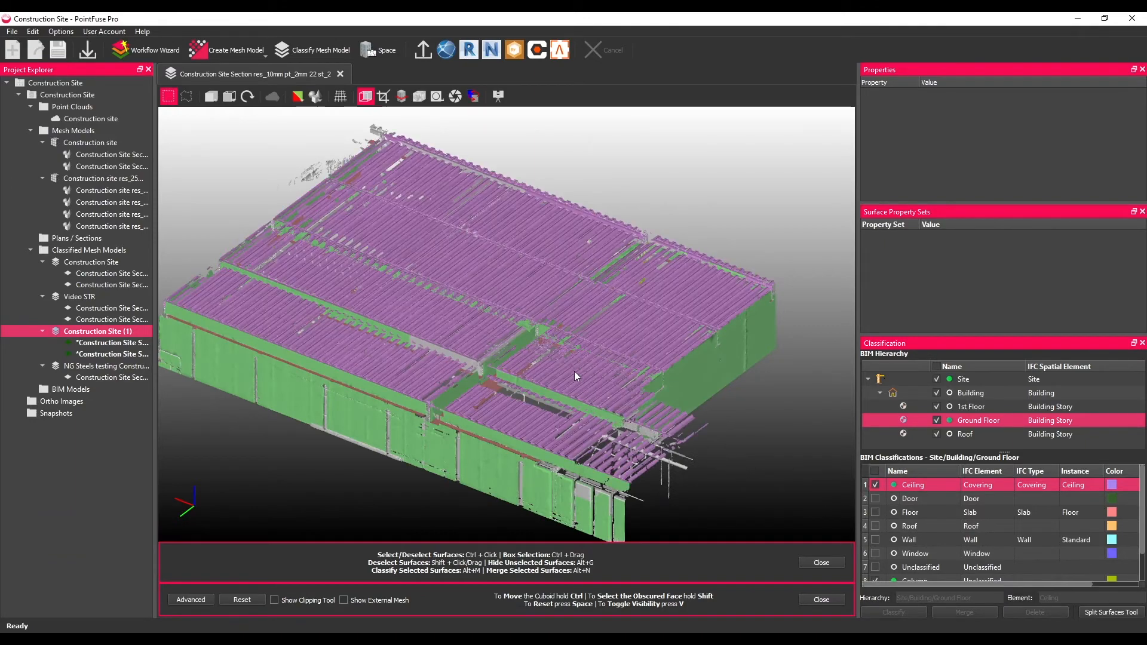